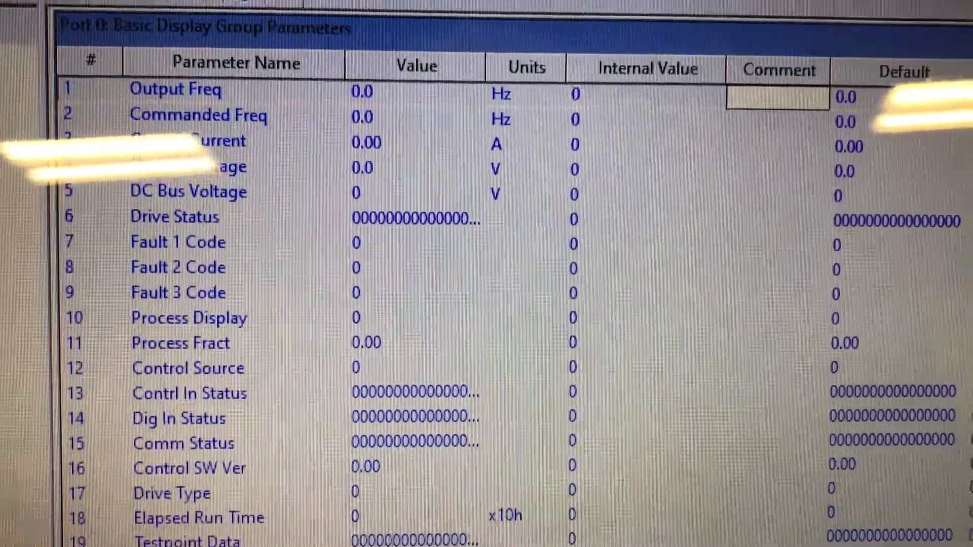
# - Show the Basic Program group with Motor NP Volts 230 and Maximum Freq 60 after scrolling the Basic Display list
pyautogui.scroll(-3)
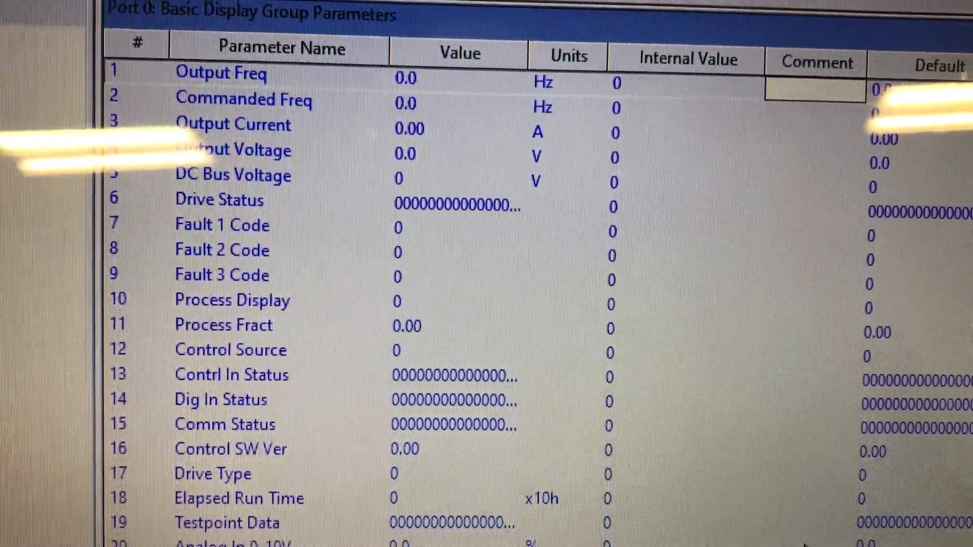
pyautogui.scroll(-3)
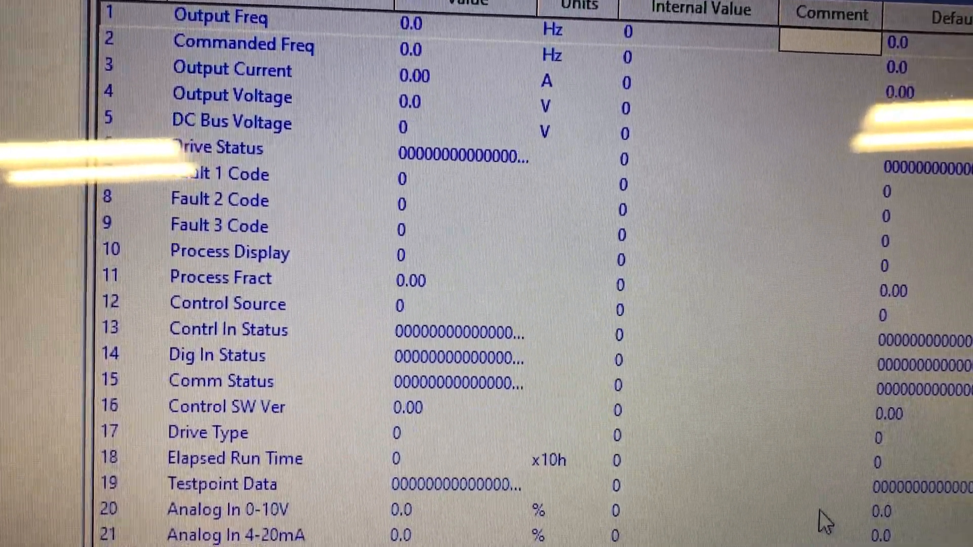
pyautogui.scroll(-3)
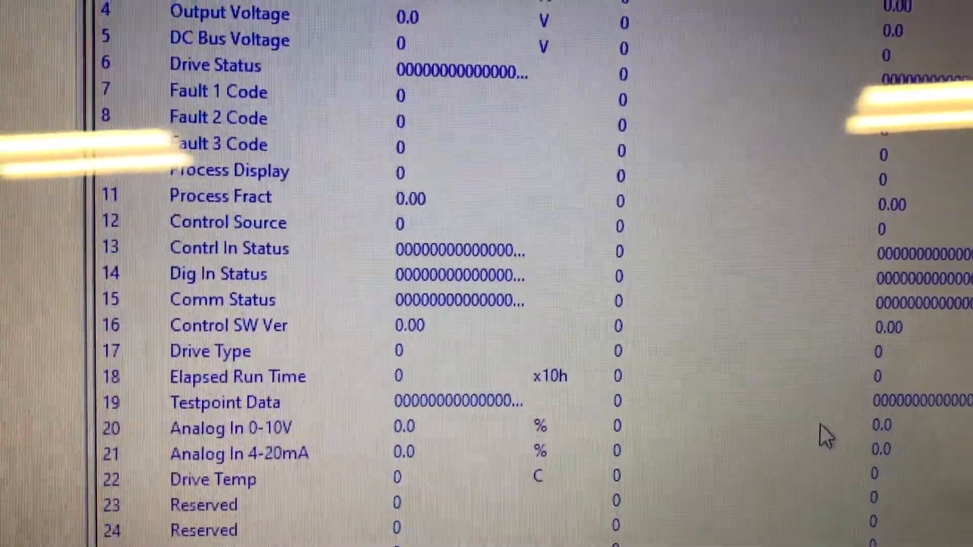
pyautogui.scroll(-3)
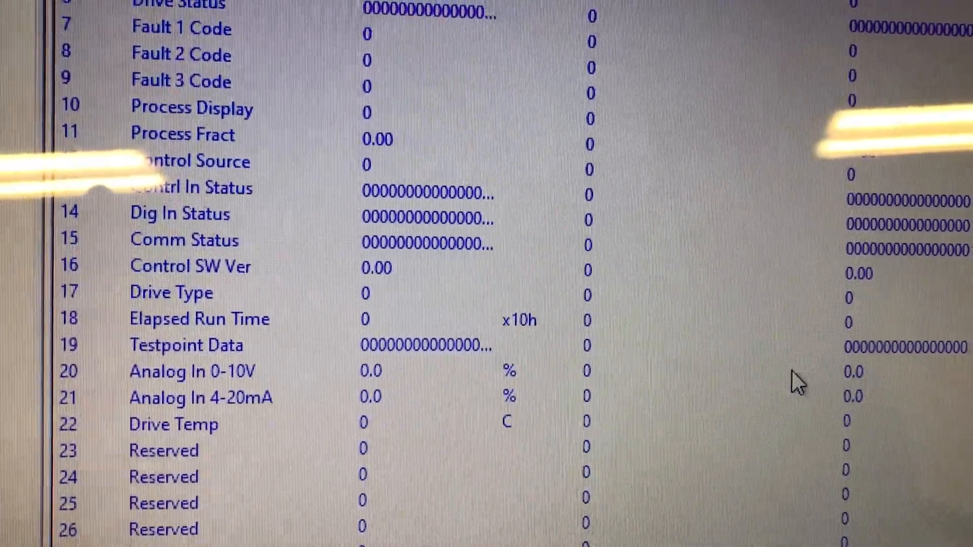
pyautogui.scroll(-3)
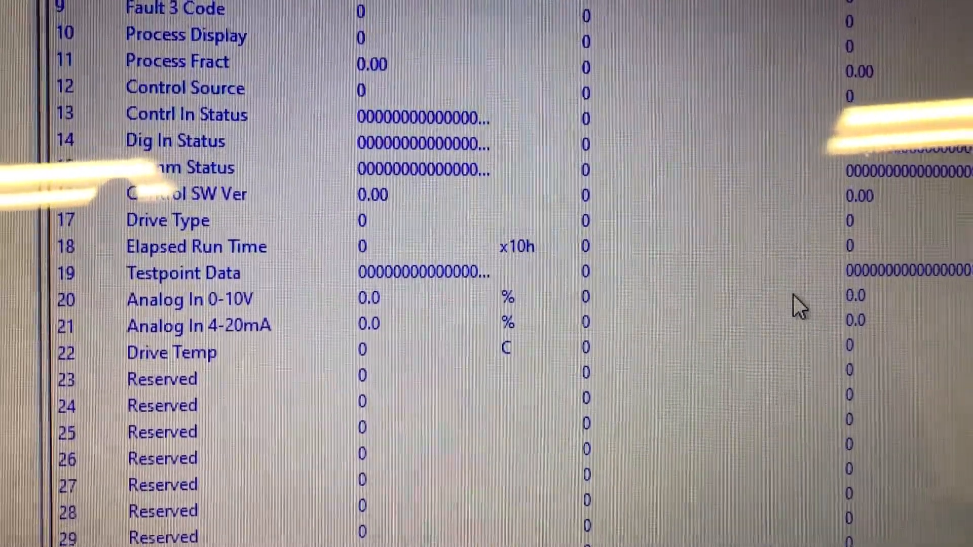
pyautogui.scroll(-3)
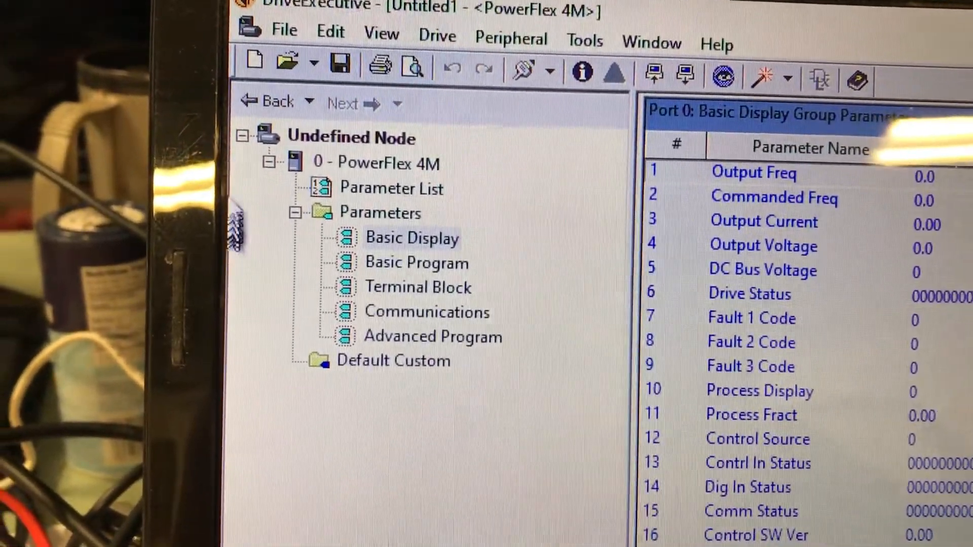
pyautogui.click(415, 264)
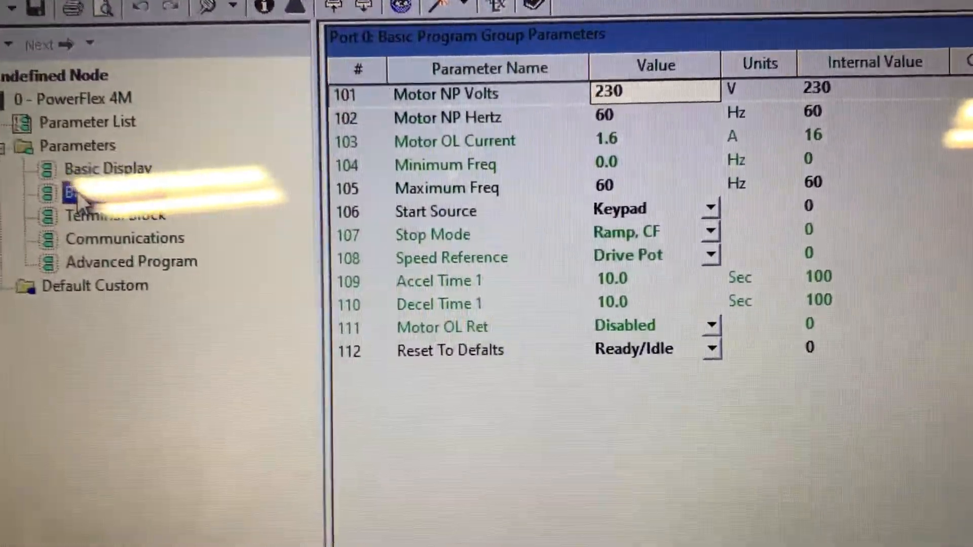
pyautogui.click(68, 192)
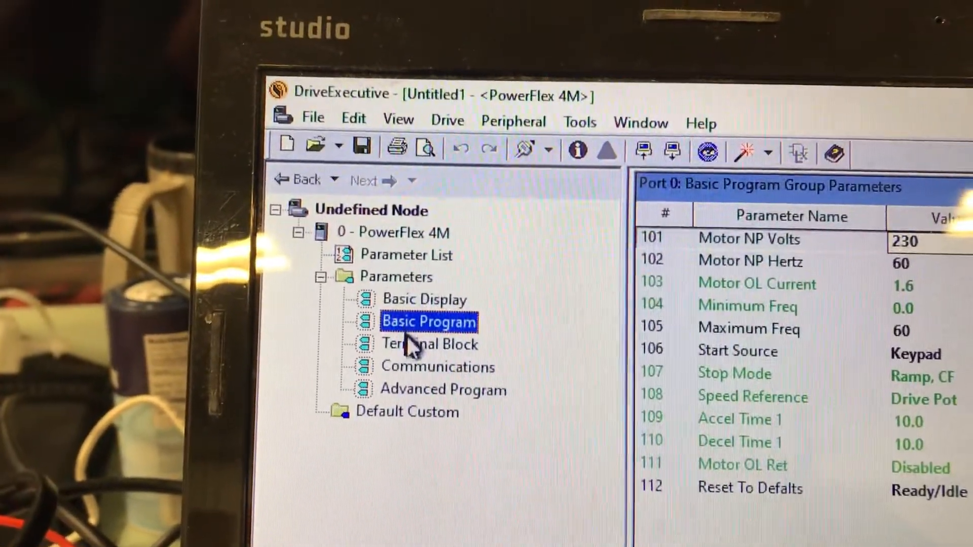
# - Switch to the Terminal Block parameter group in the node tree
pyautogui.click(428, 344)
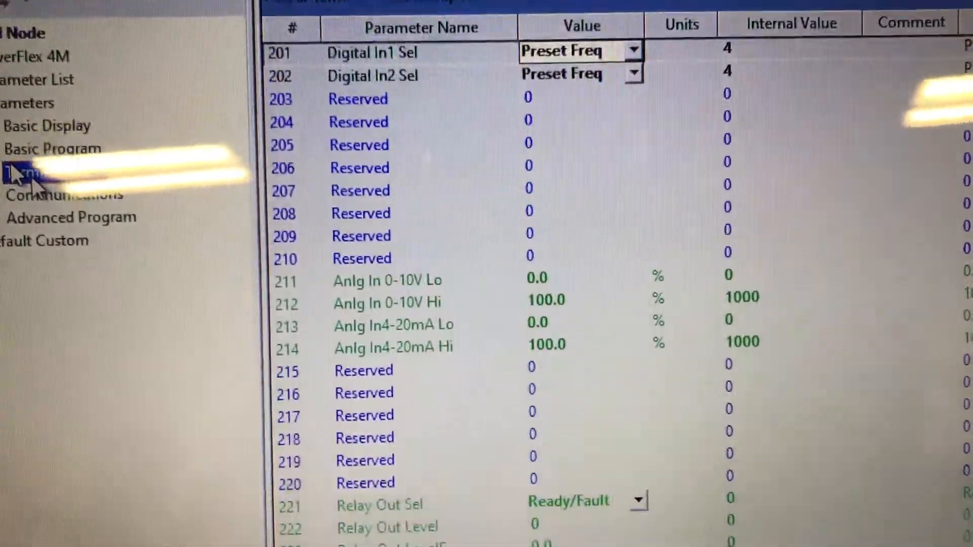
# - Scroll the Terminal Block digital and analog input parameters, then move on to Advanced Program
pyautogui.scroll(-3)
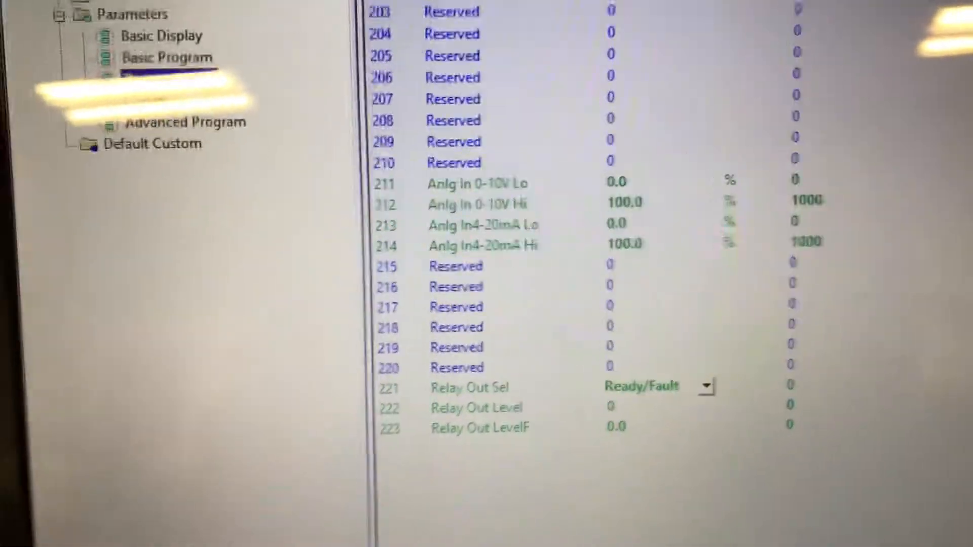
pyautogui.click(309, 137)
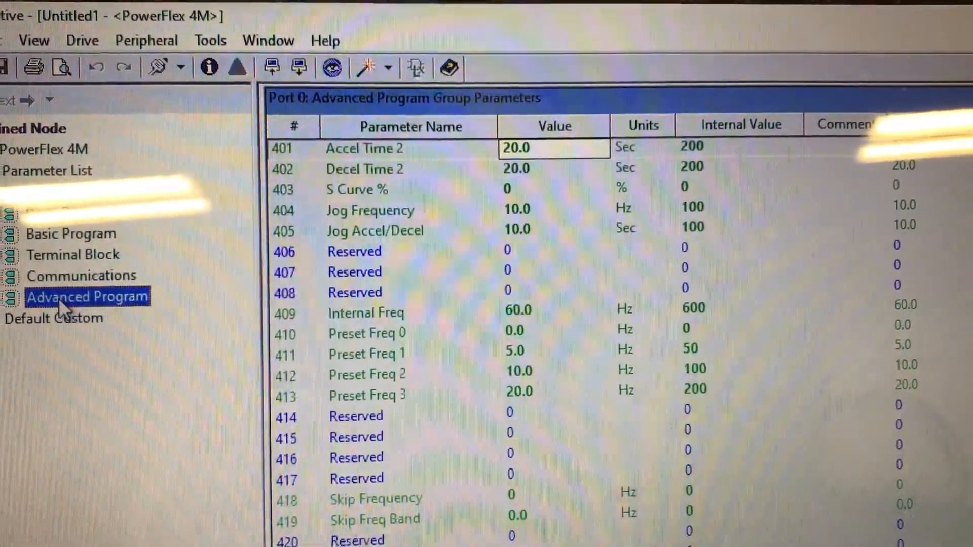
pyautogui.scroll(-3)
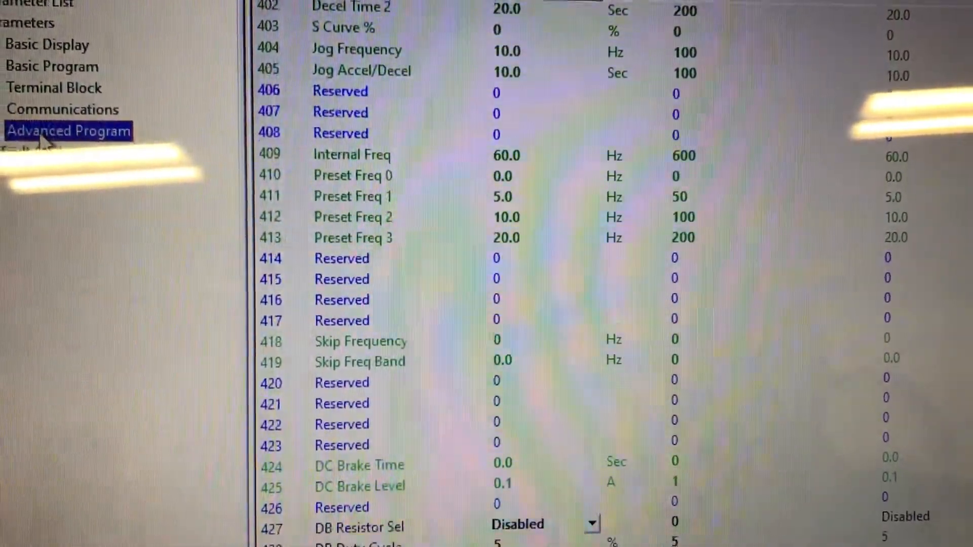
pyautogui.scroll(-3)
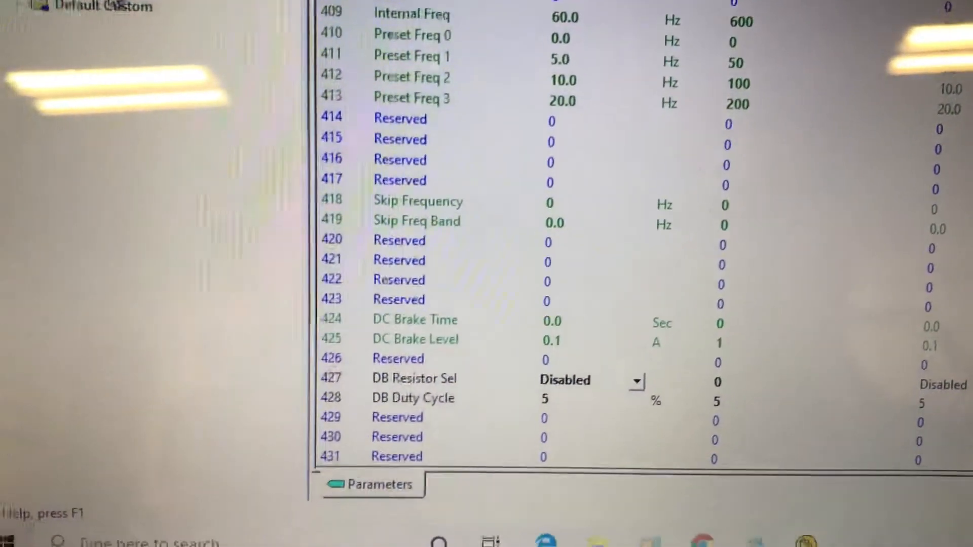
pyautogui.click(149, 82)
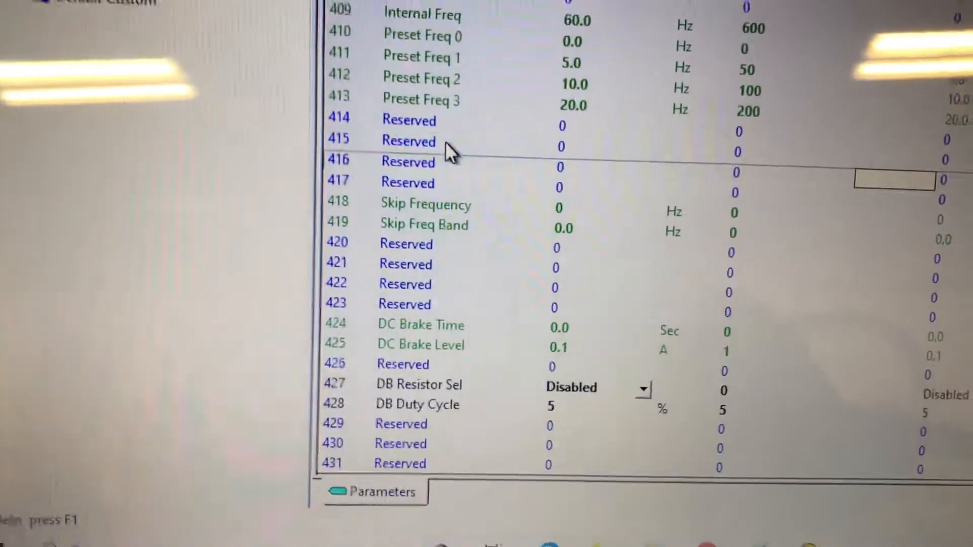
pyautogui.scroll(-3)
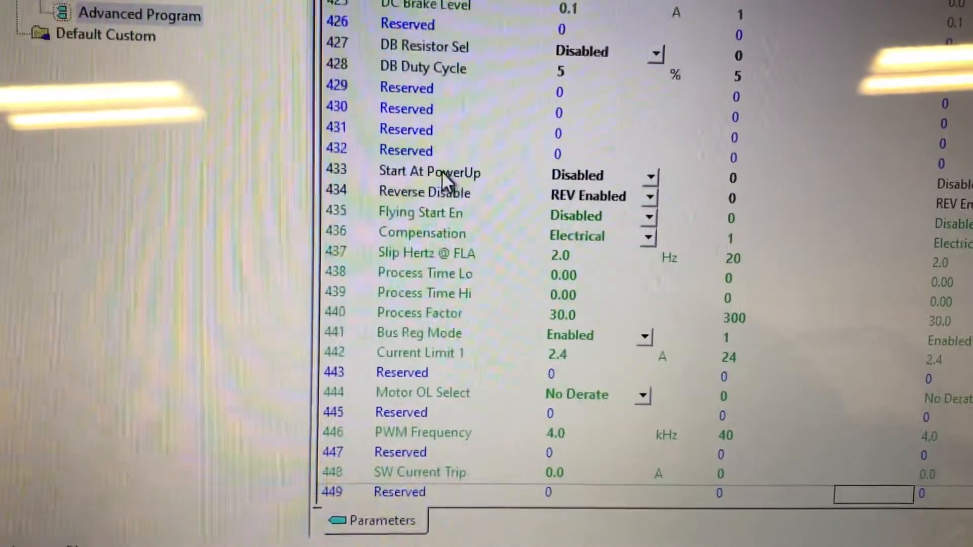
pyautogui.scroll(-3)
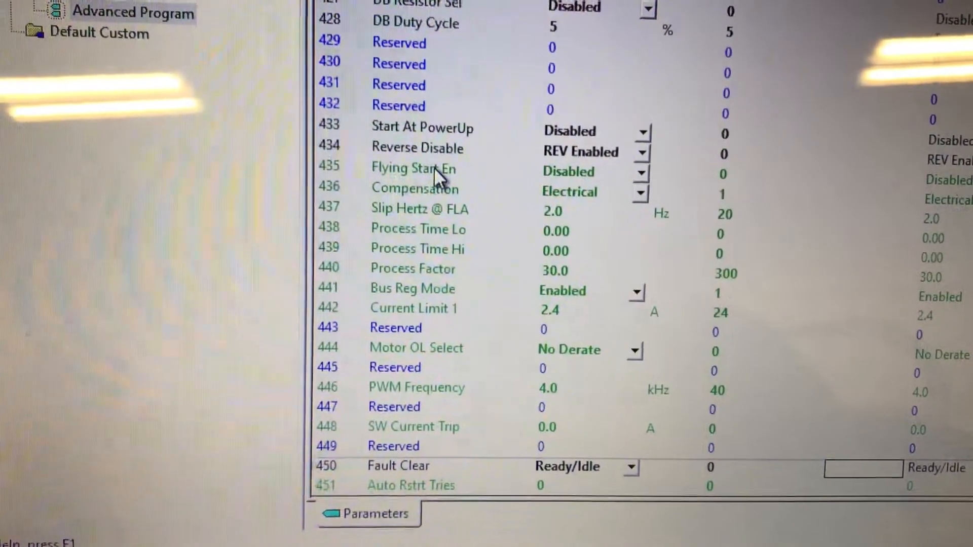
pyautogui.scroll(-3)
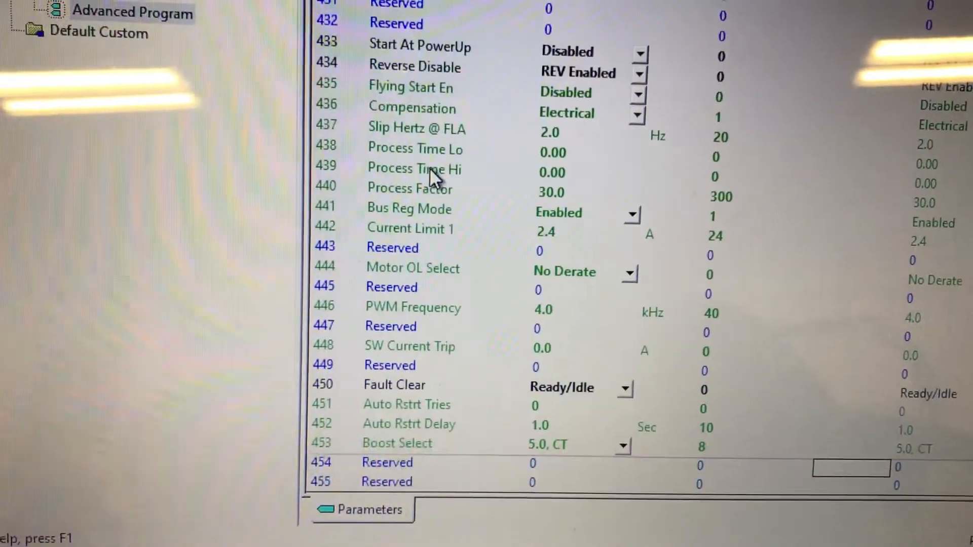
pyautogui.scroll(-3)
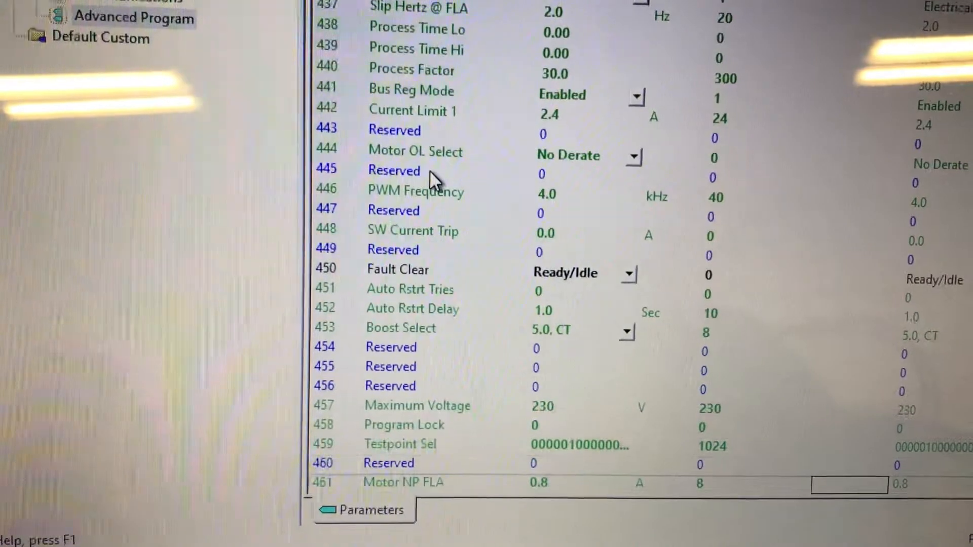
pyautogui.scroll(3)
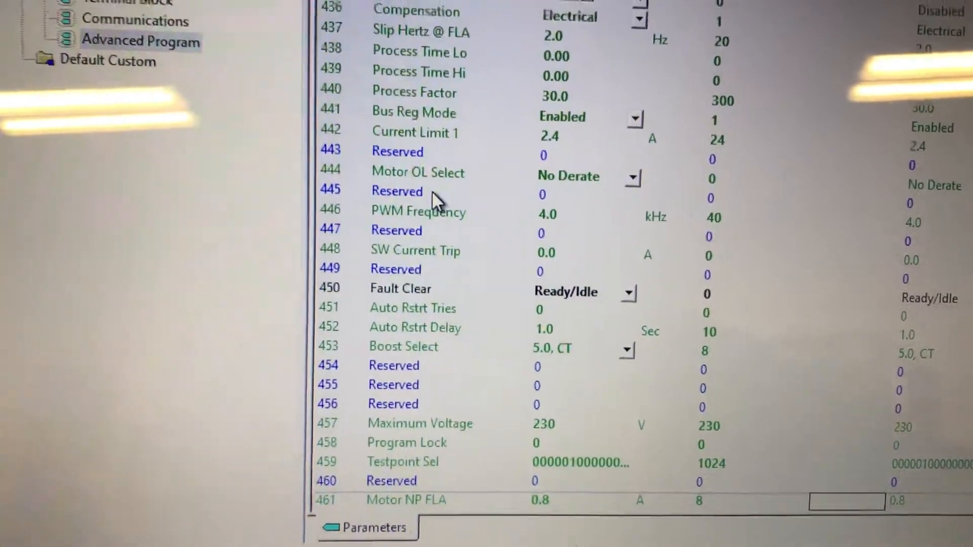